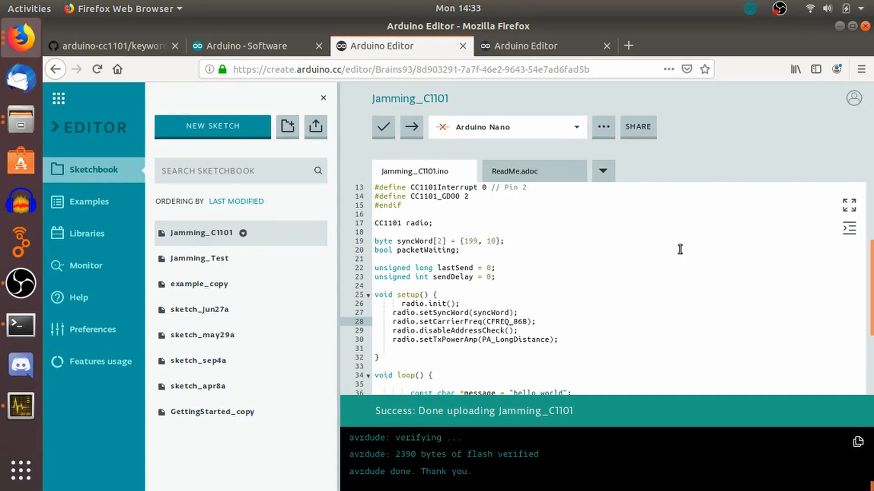
mouse_move(724, 262)
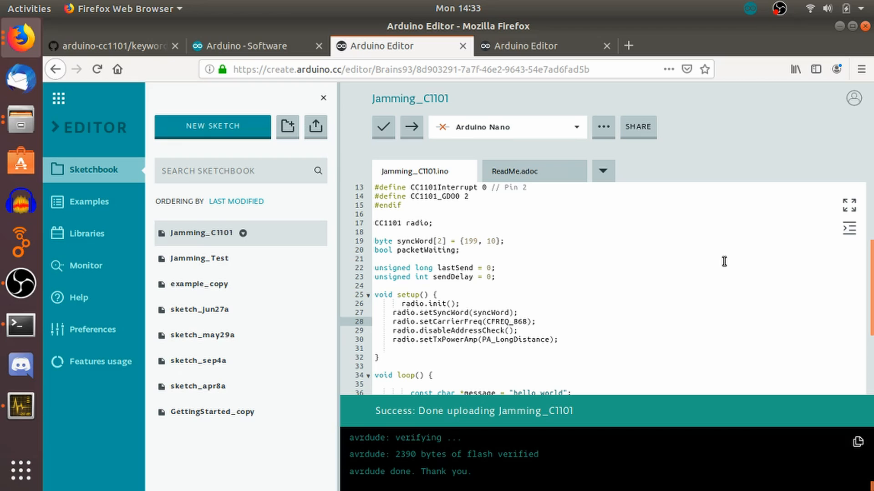
- Glance at the arduino-cc1101 keywords.txt on GitHub, then switch to the Jamming_Test sketch
scroll("up", 3)
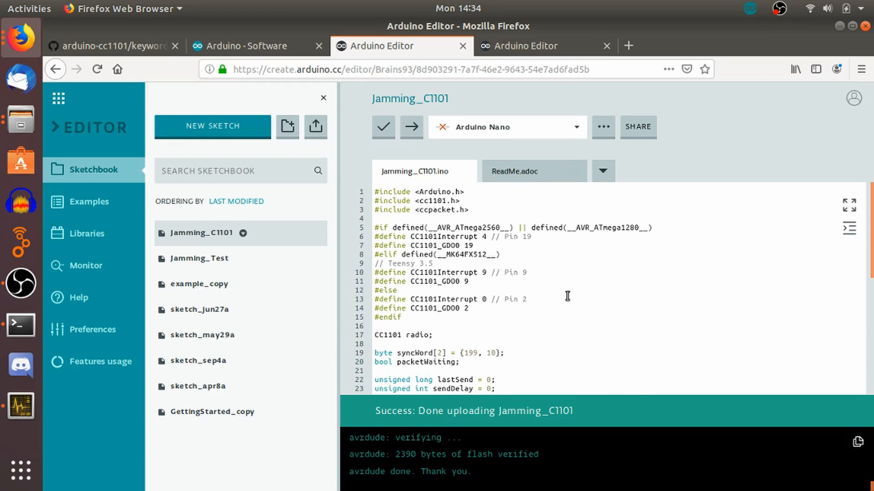
mouse_move(471, 217)
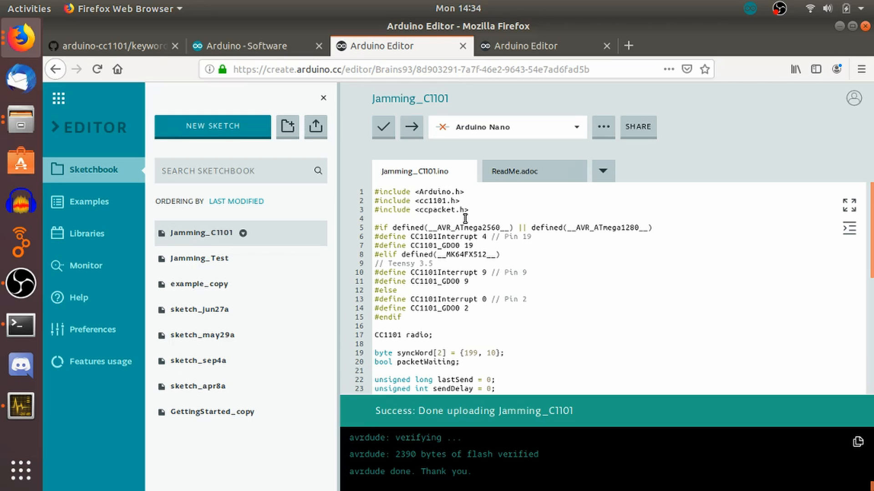
mouse_move(173, 68)
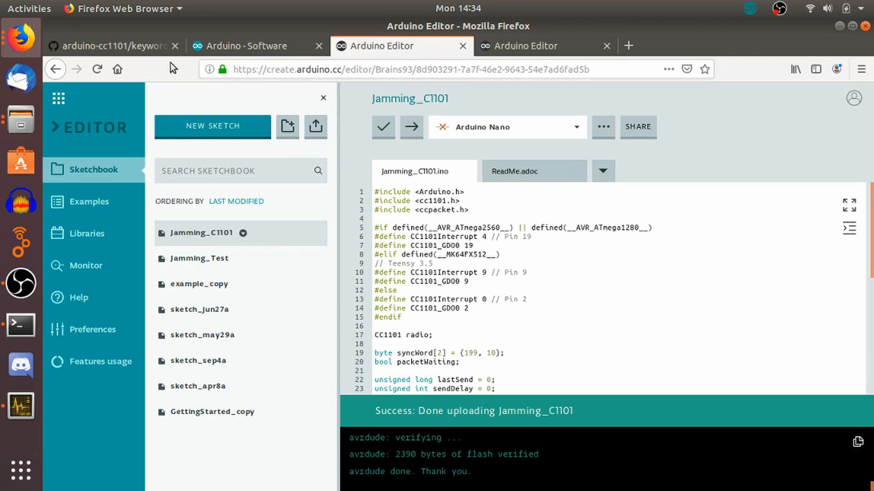
left_click(108, 46)
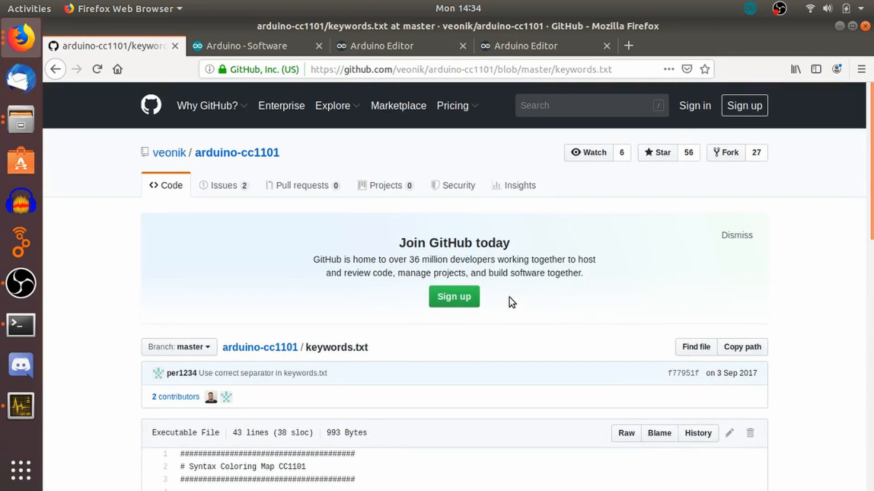
mouse_move(158, 58)
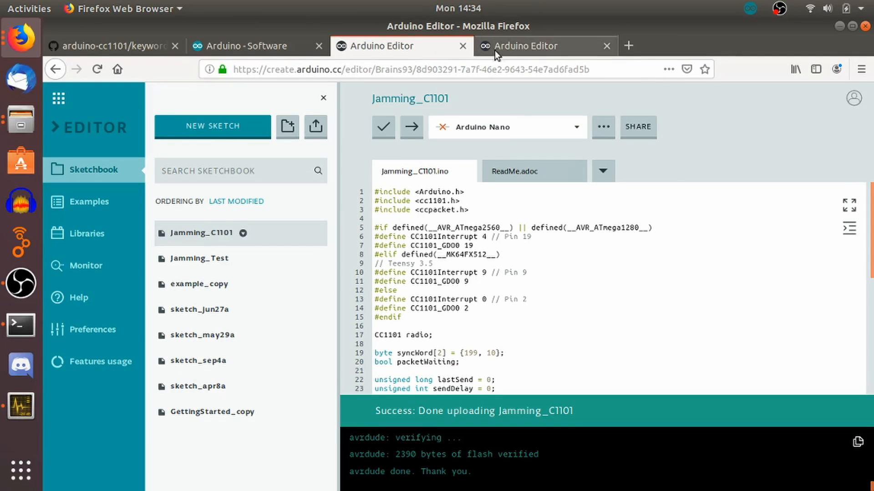
left_click(545, 45)
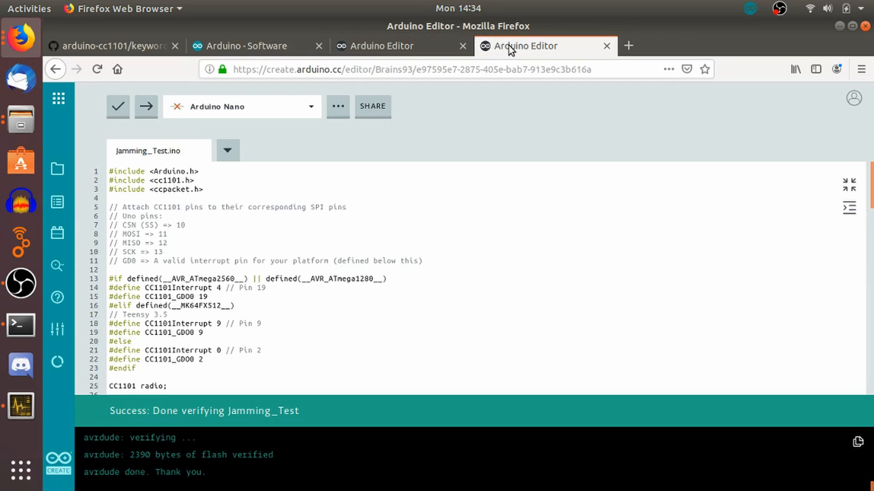
left_click(397, 45)
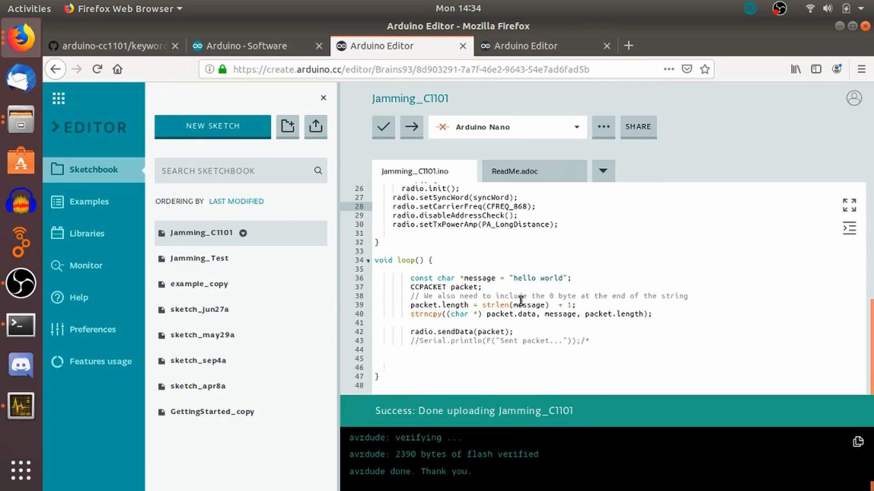
scroll("up", 3)
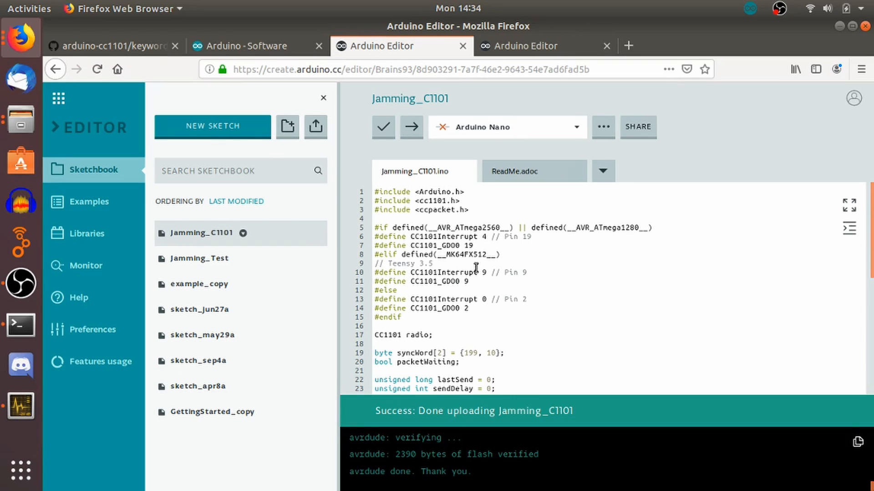
scroll("down", 3)
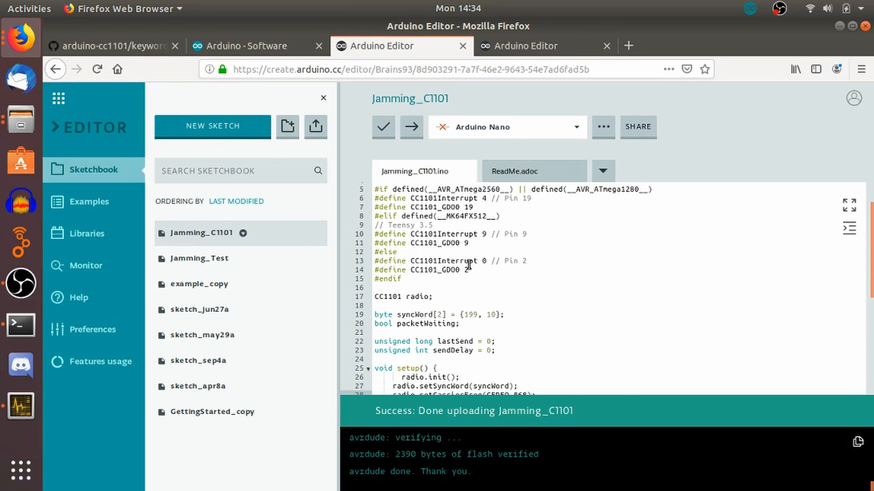
scroll("down", 3)
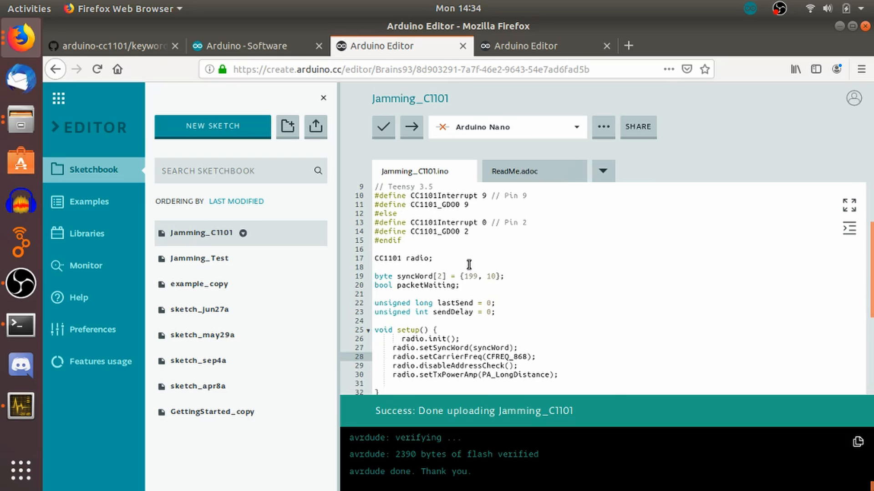
mouse_move(425, 273)
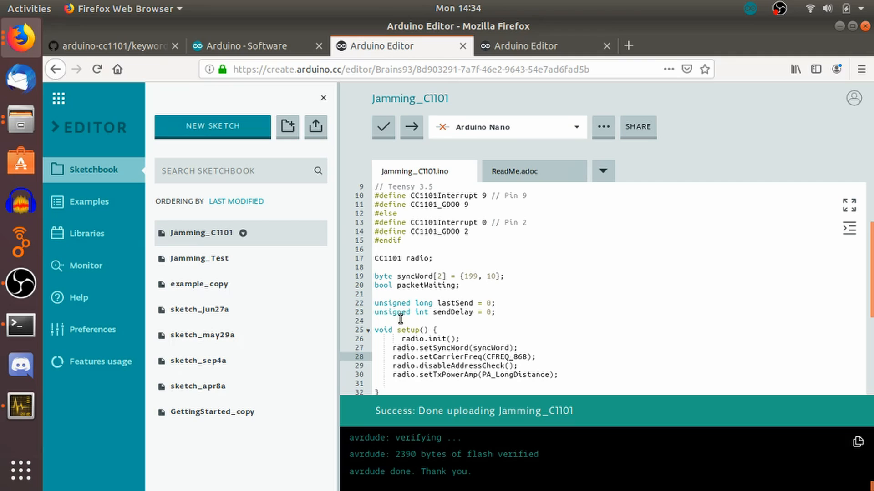
mouse_move(505, 306)
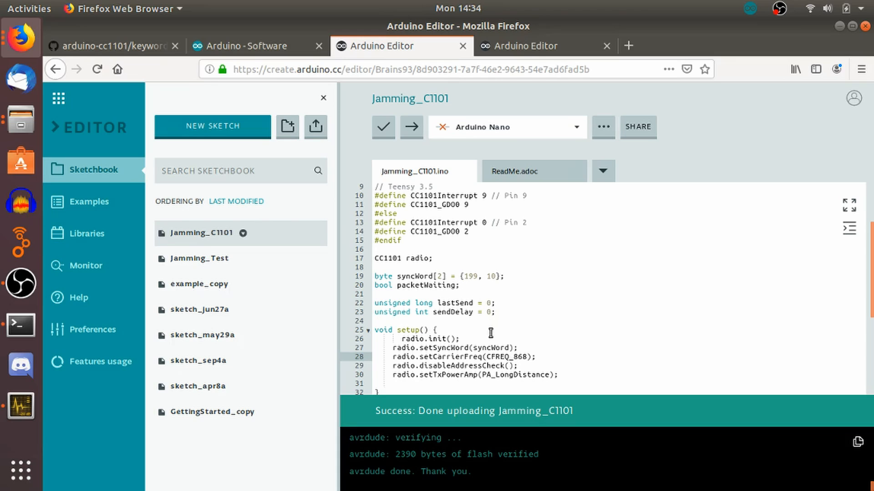
scroll("down", 3)
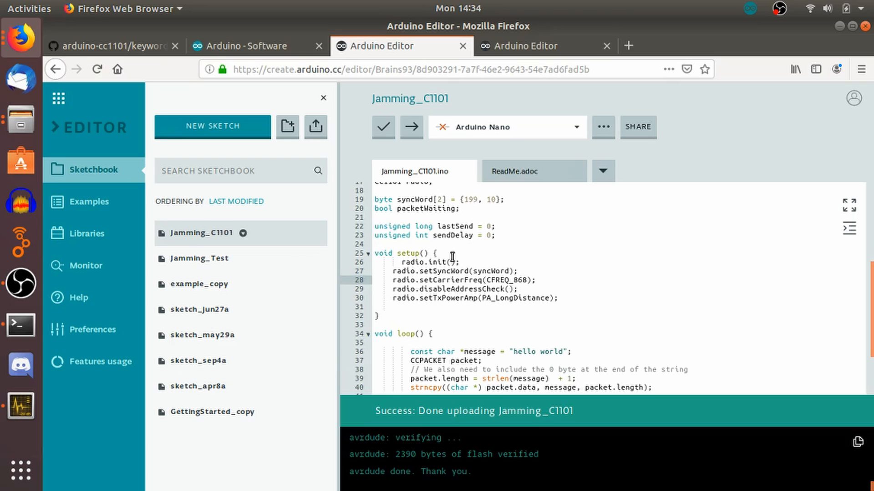
scroll("down", 3)
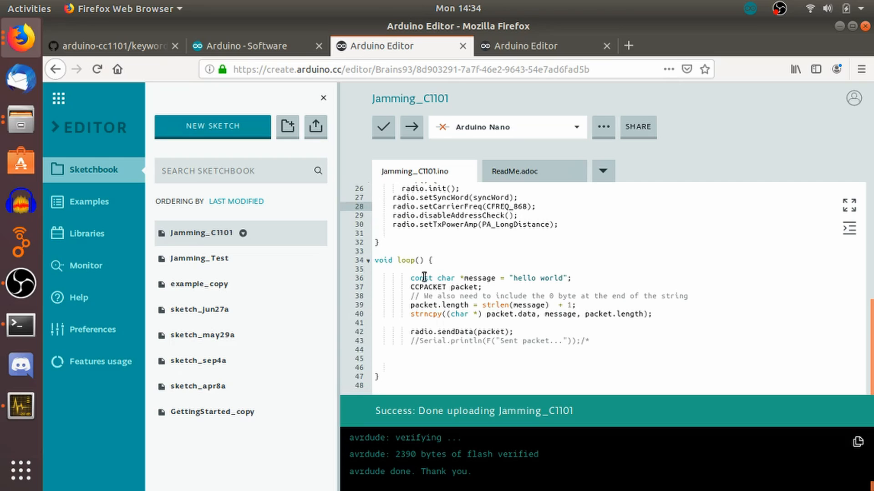
mouse_move(613, 285)
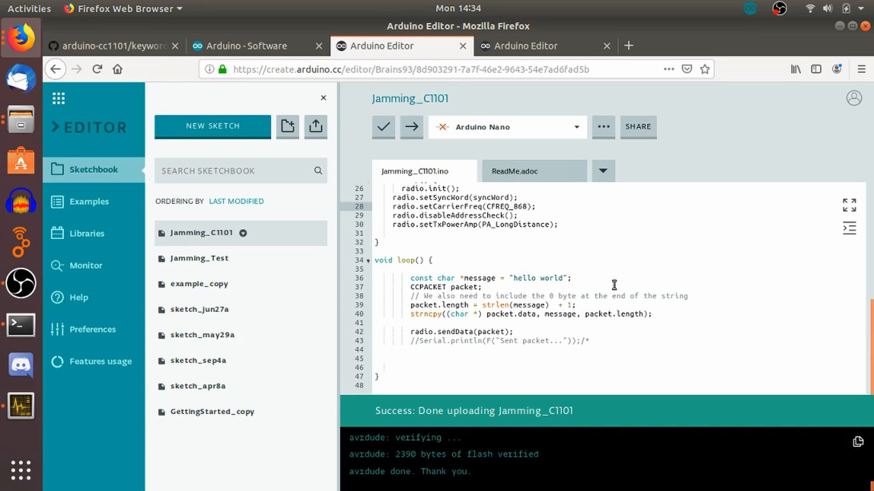
mouse_move(498, 290)
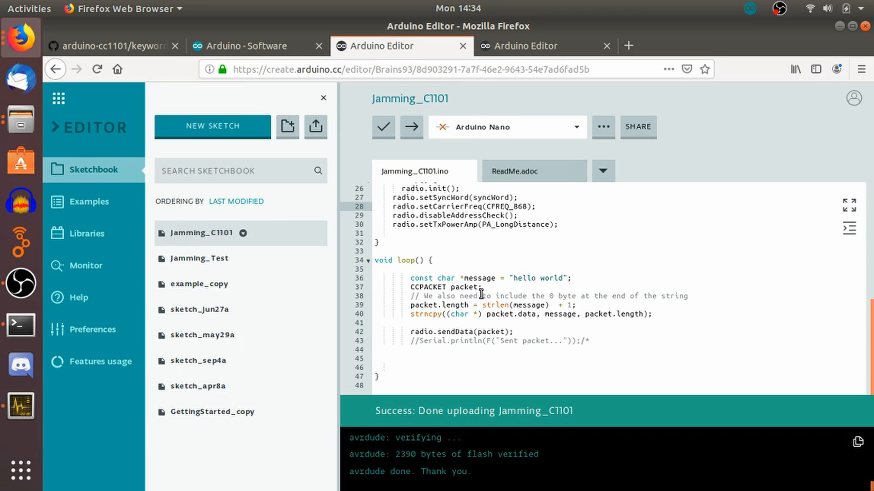
mouse_move(542, 373)
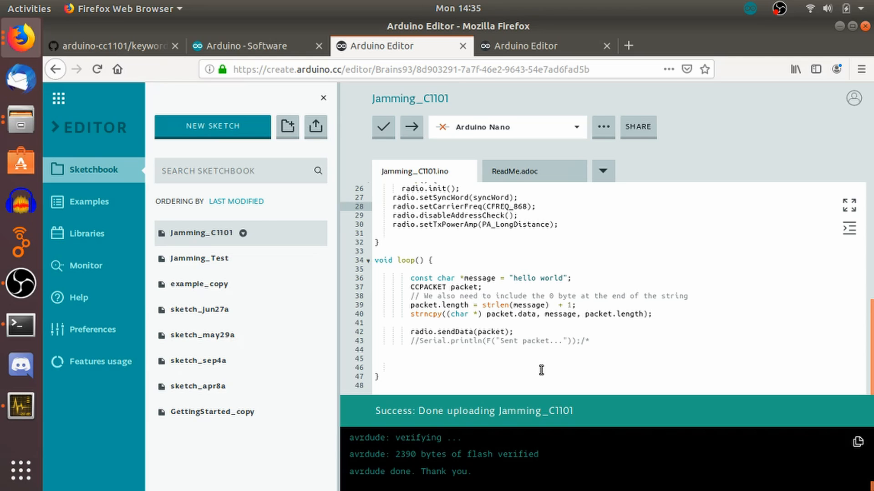
scroll("up", 3)
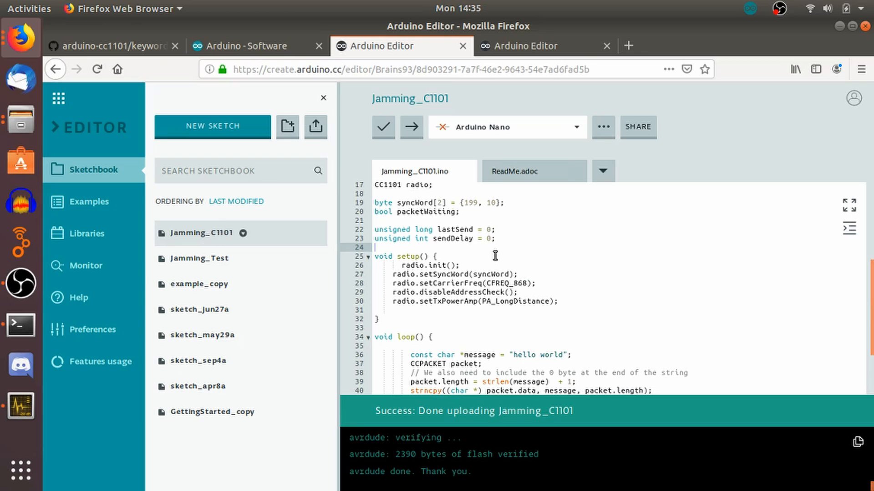
mouse_move(522, 305)
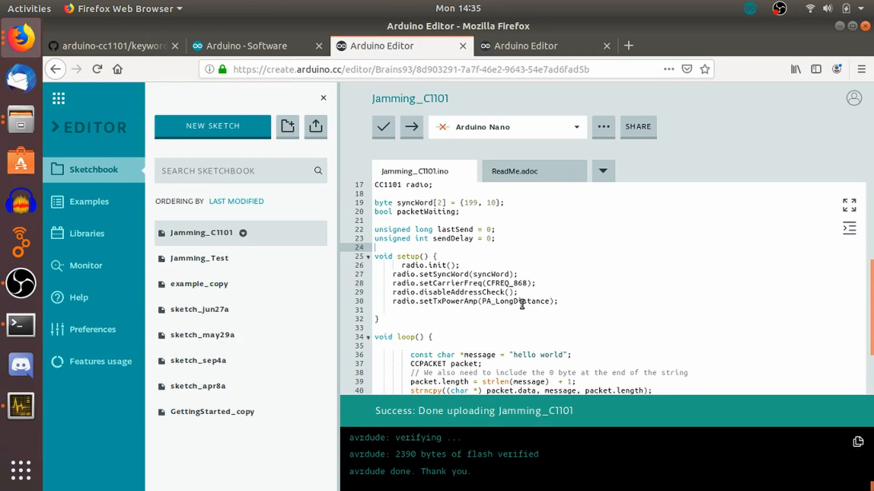
mouse_move(530, 282)
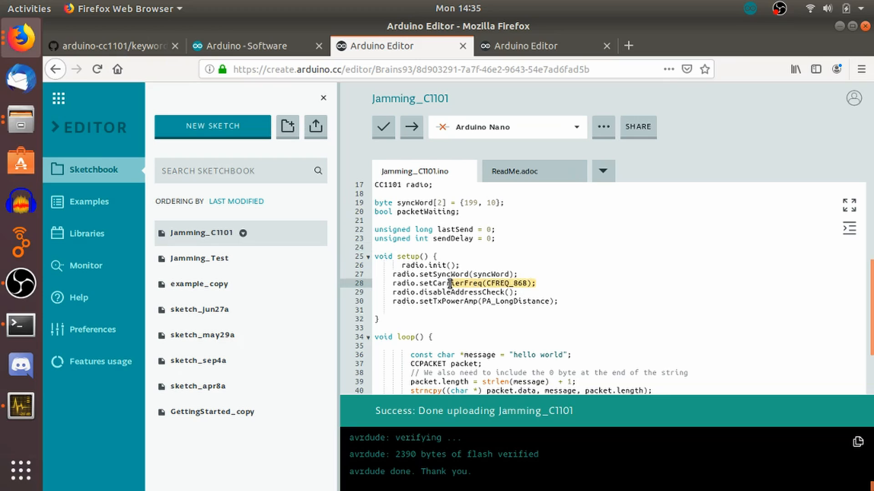
left_click(533, 283)
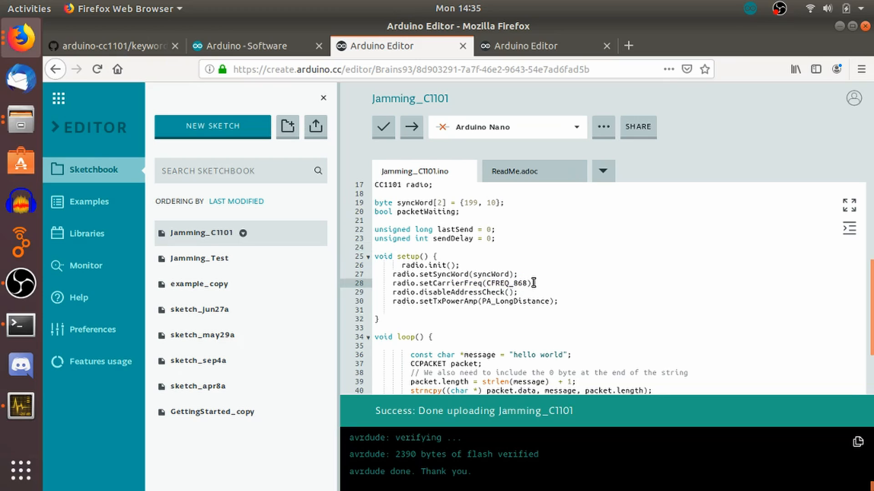
mouse_move(528, 294)
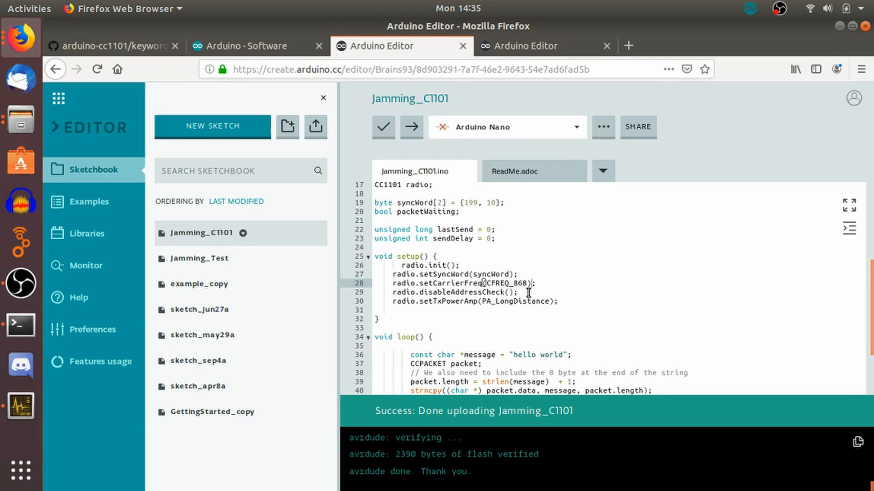
mouse_move(138, 39)
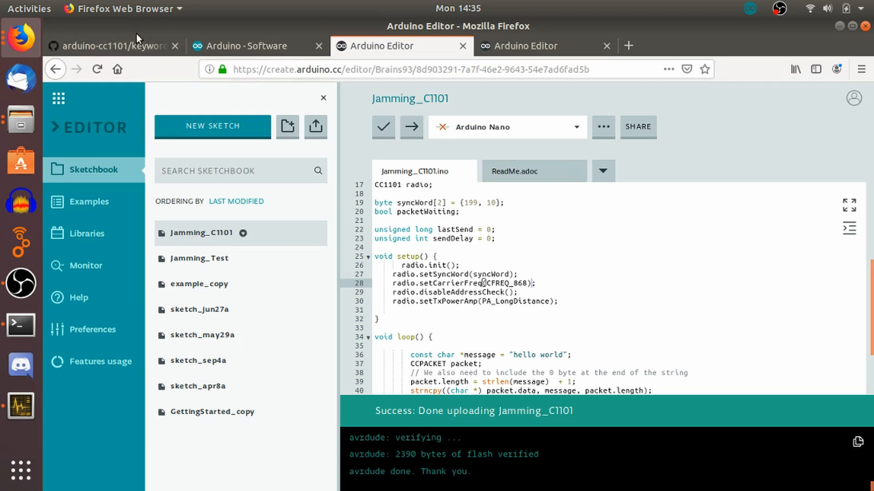
left_click(111, 46)
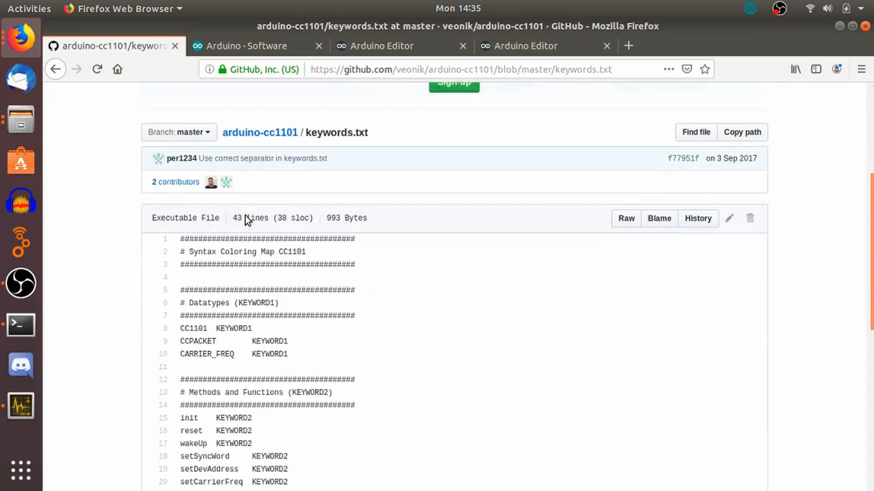
scroll("down", 3)
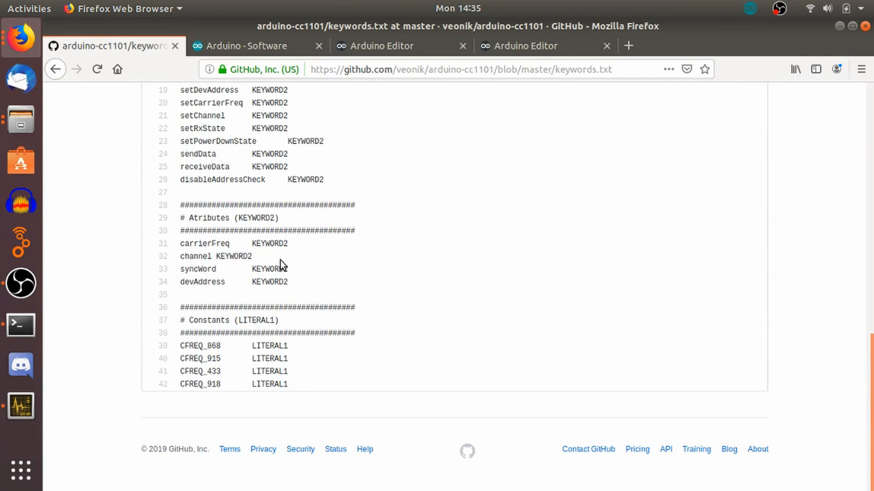
mouse_move(217, 358)
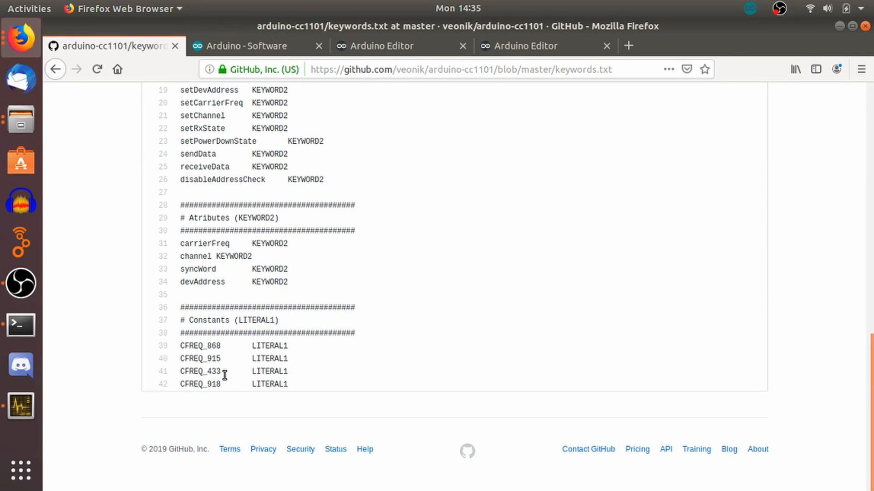
mouse_move(225, 346)
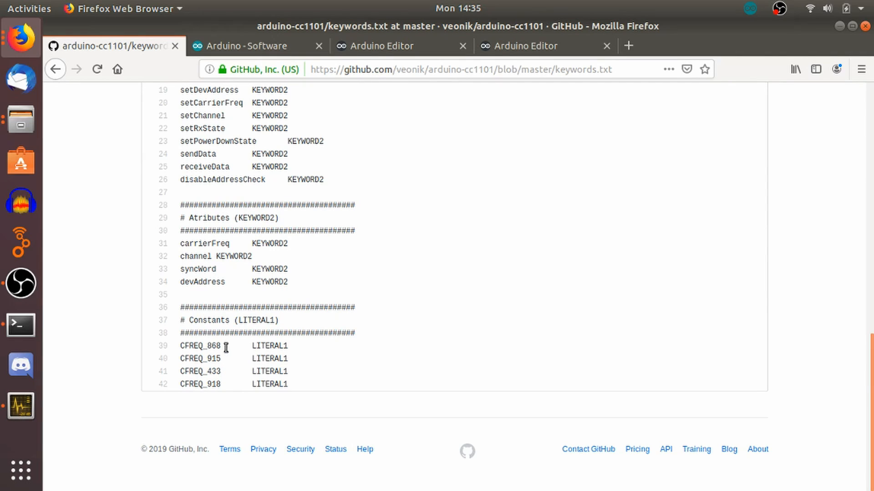
left_click(535, 45)
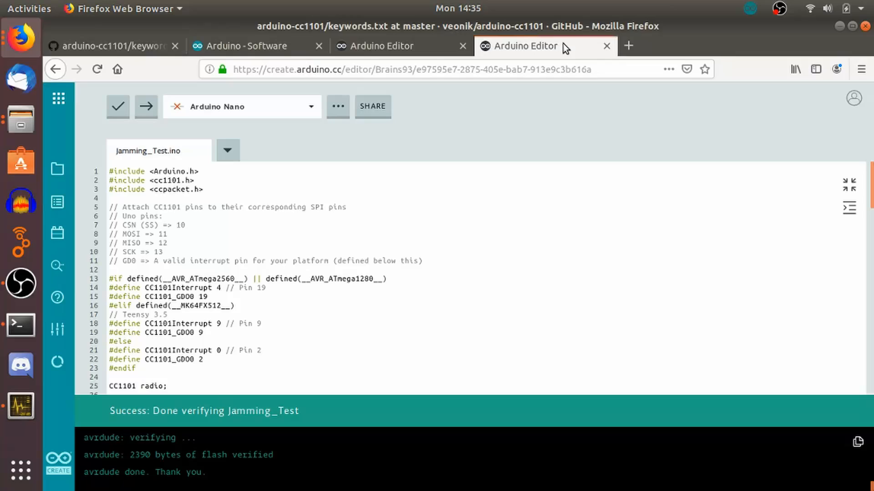
left_click(398, 46)
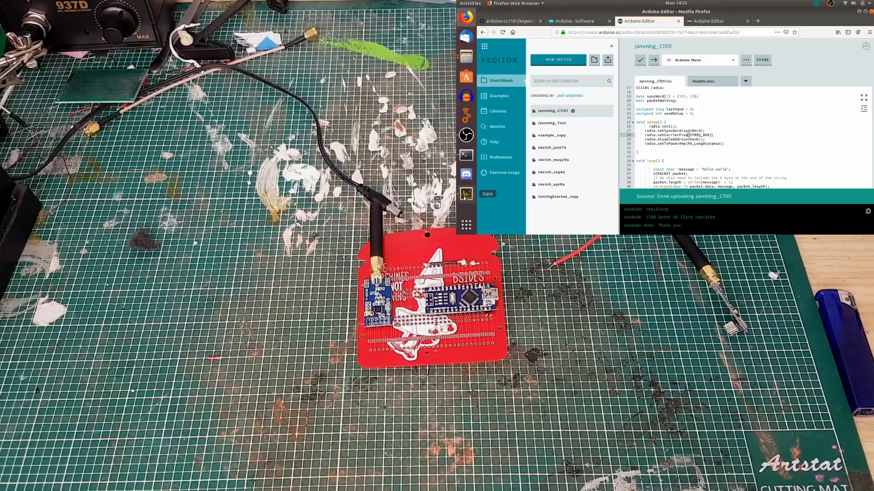
left_click(465, 194)
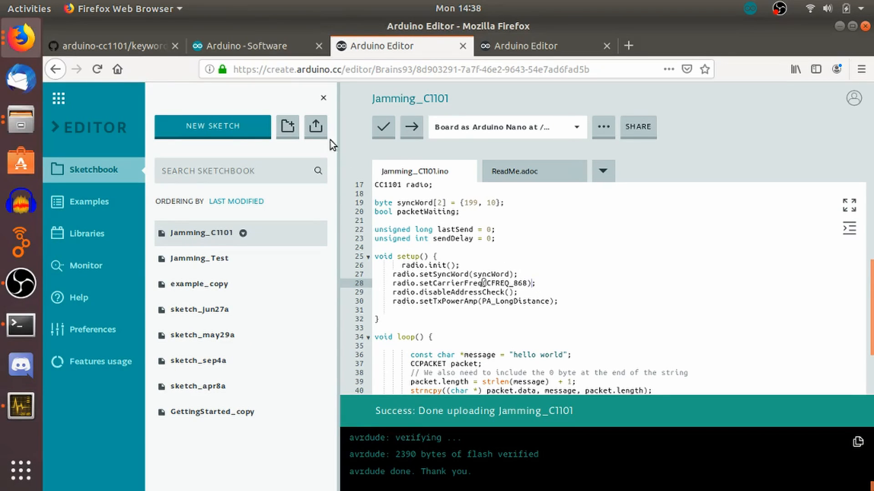
- Check the library's frequency constants, set CFREQ_433 in Jamming_C1101, verify and upload to the Nano
left_click(110, 46)
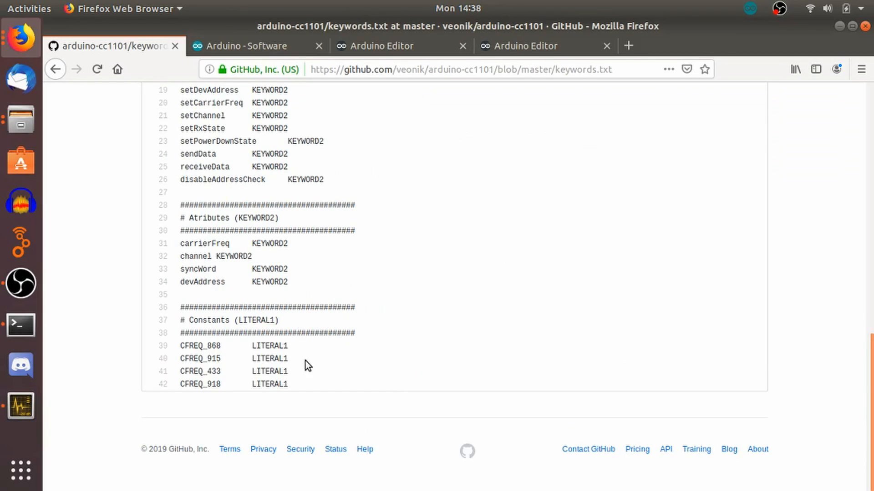
mouse_move(319, 10)
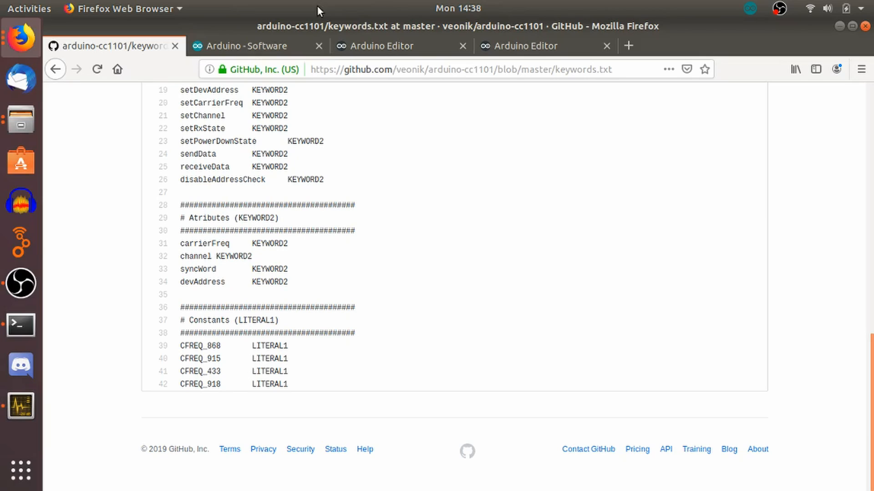
left_click(400, 45)
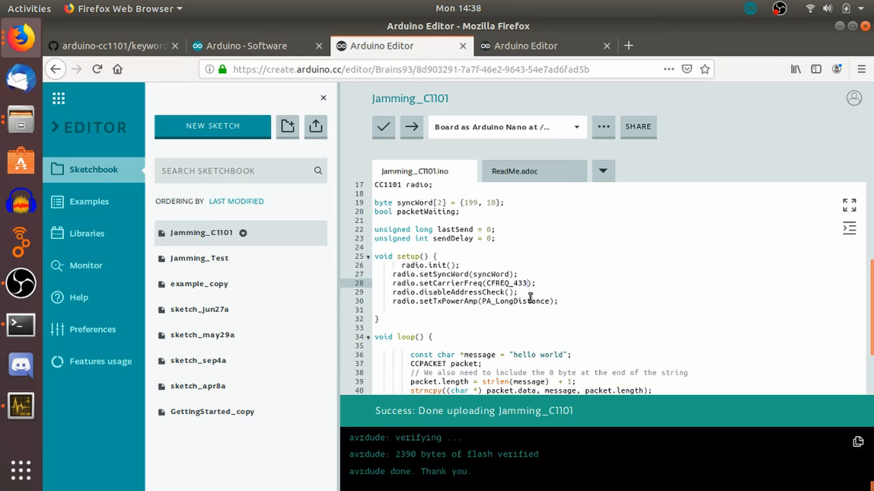
mouse_move(383, 127)
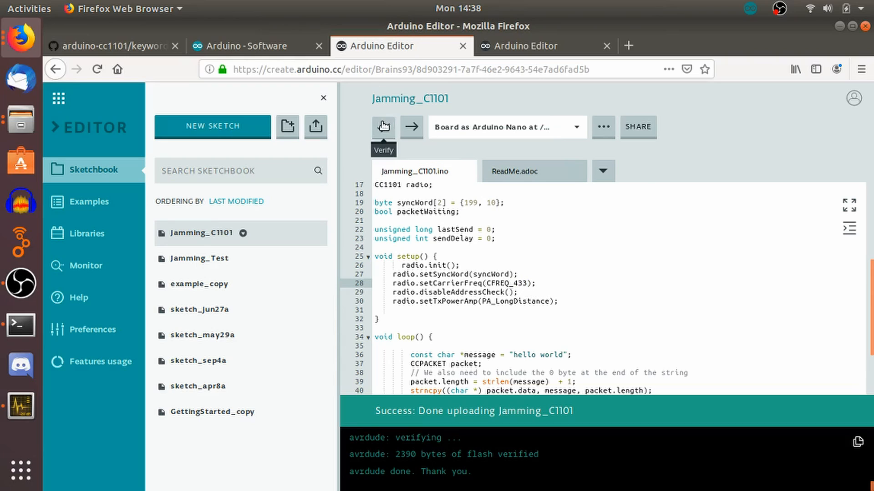
left_click(383, 127)
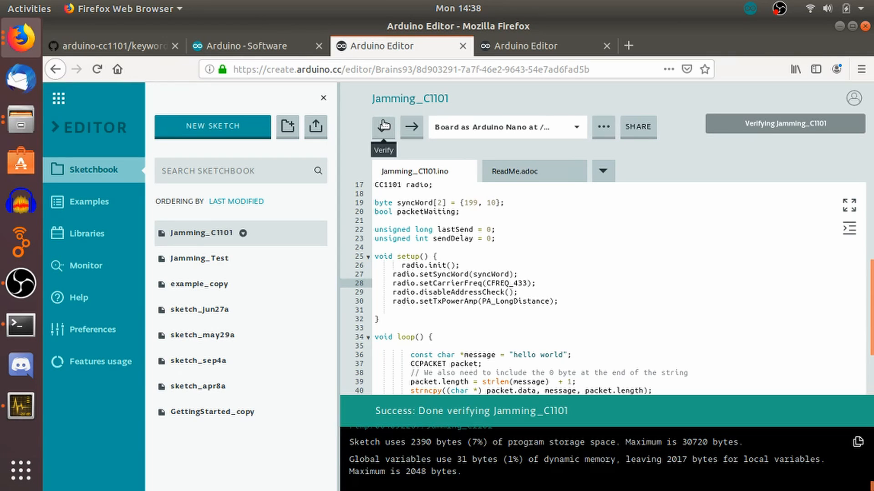
mouse_move(411, 127)
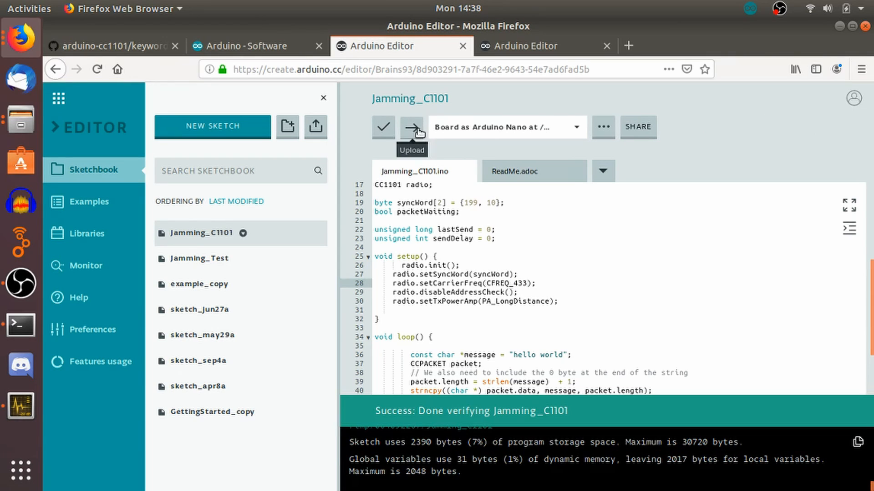
left_click(415, 126)
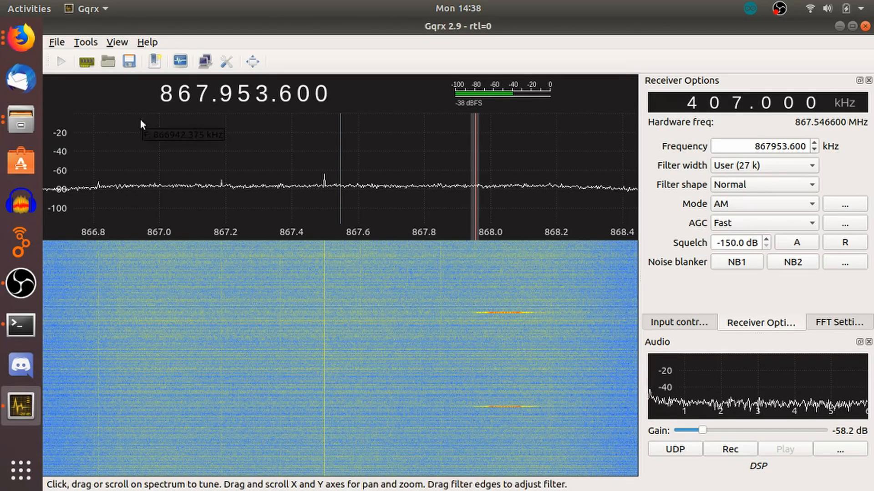
- Set the frequency to 433.000.000 and tune onto the signal bursts near 433.0 MHz
left_click(165, 93)
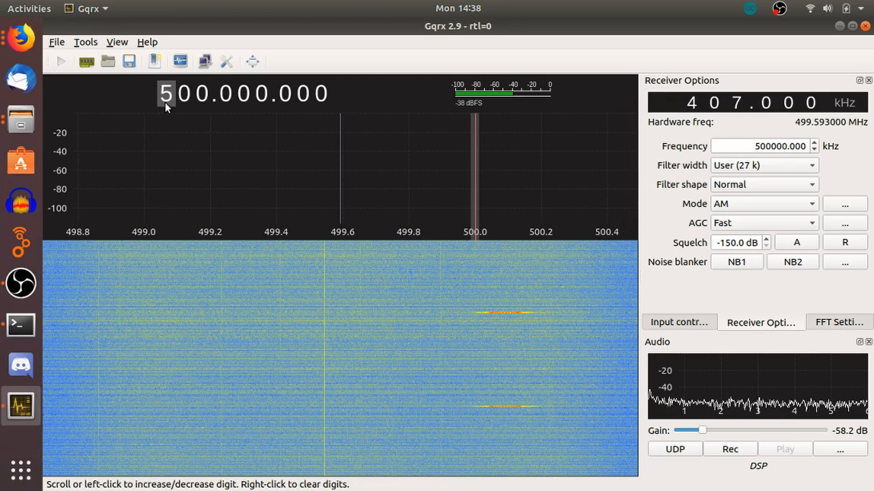
scroll("down", 3)
type("433")
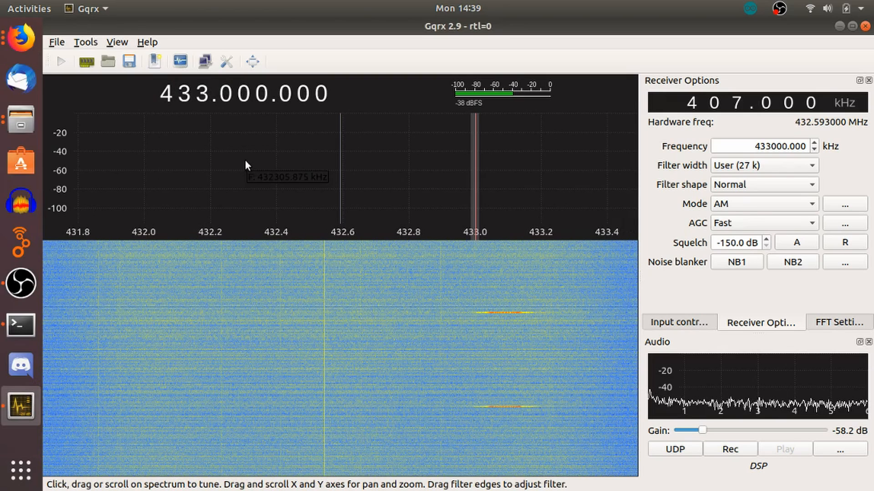
left_click(244, 162)
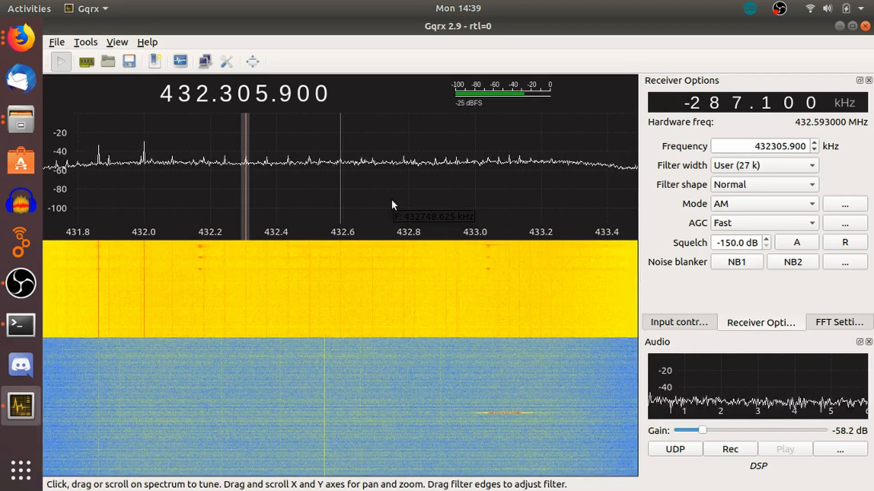
mouse_move(200, 179)
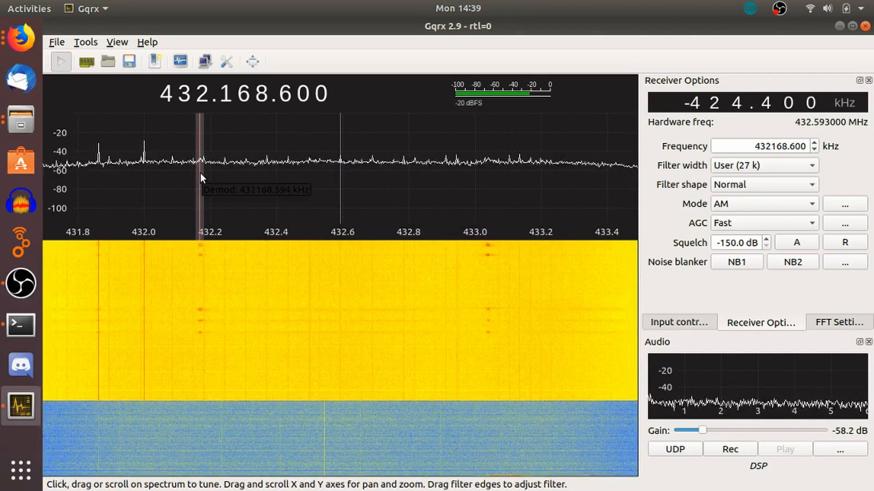
left_click(485, 178)
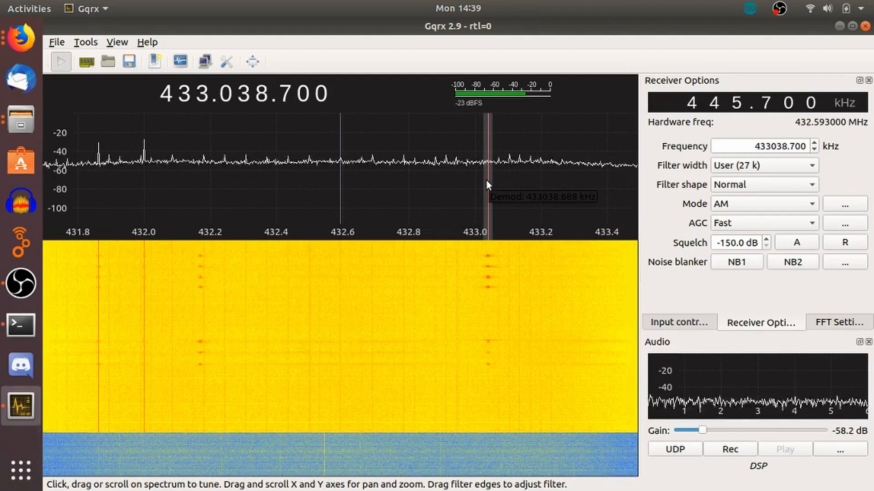